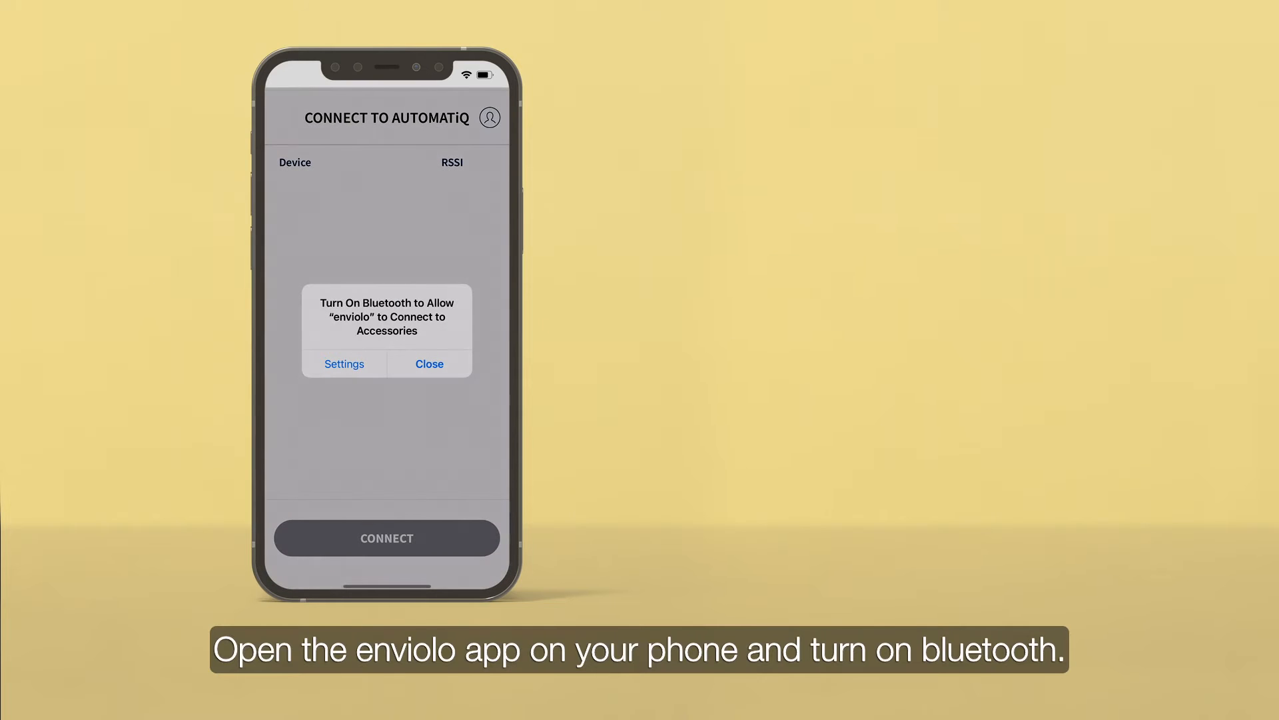
Answer the 'Turn On Bluetooth' alert so the app can reach the AUTOMATiQ hub.
left_click(344, 362)
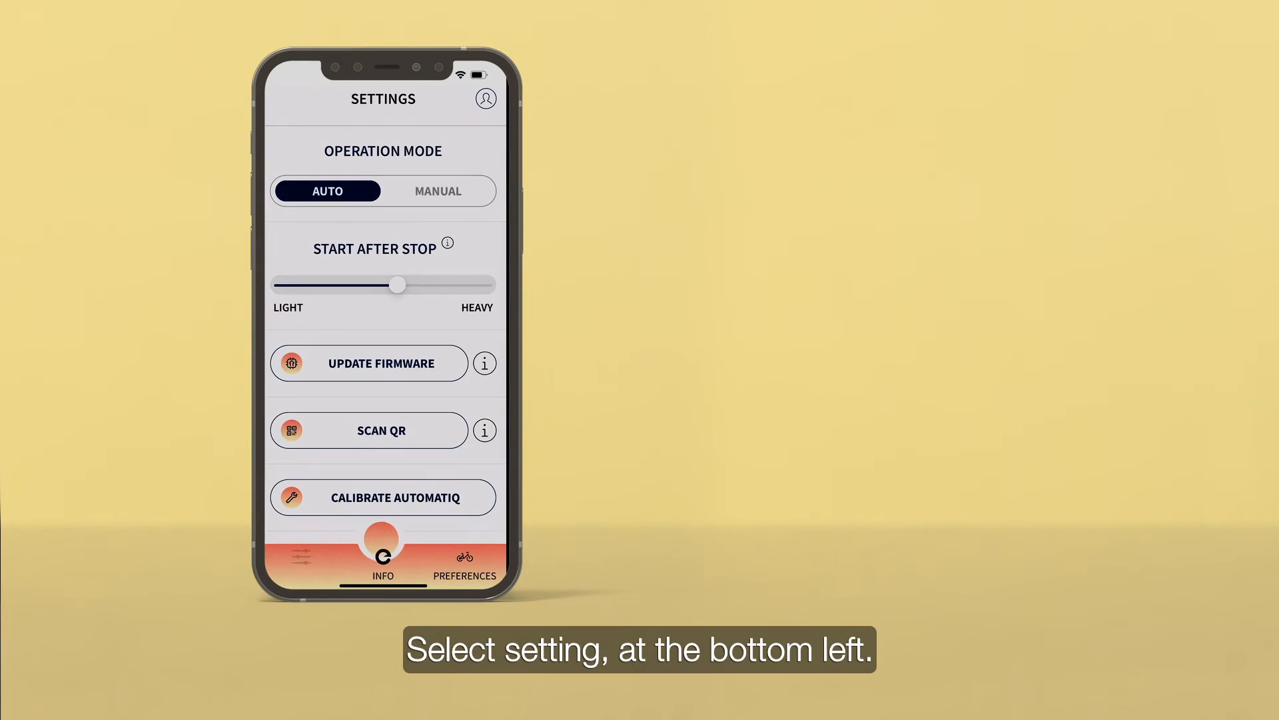
Choose CALIBRATE AUTOMATIQ to reach the Start Calibration screen with its 20-second pedaling prompt.
left_click(383, 497)
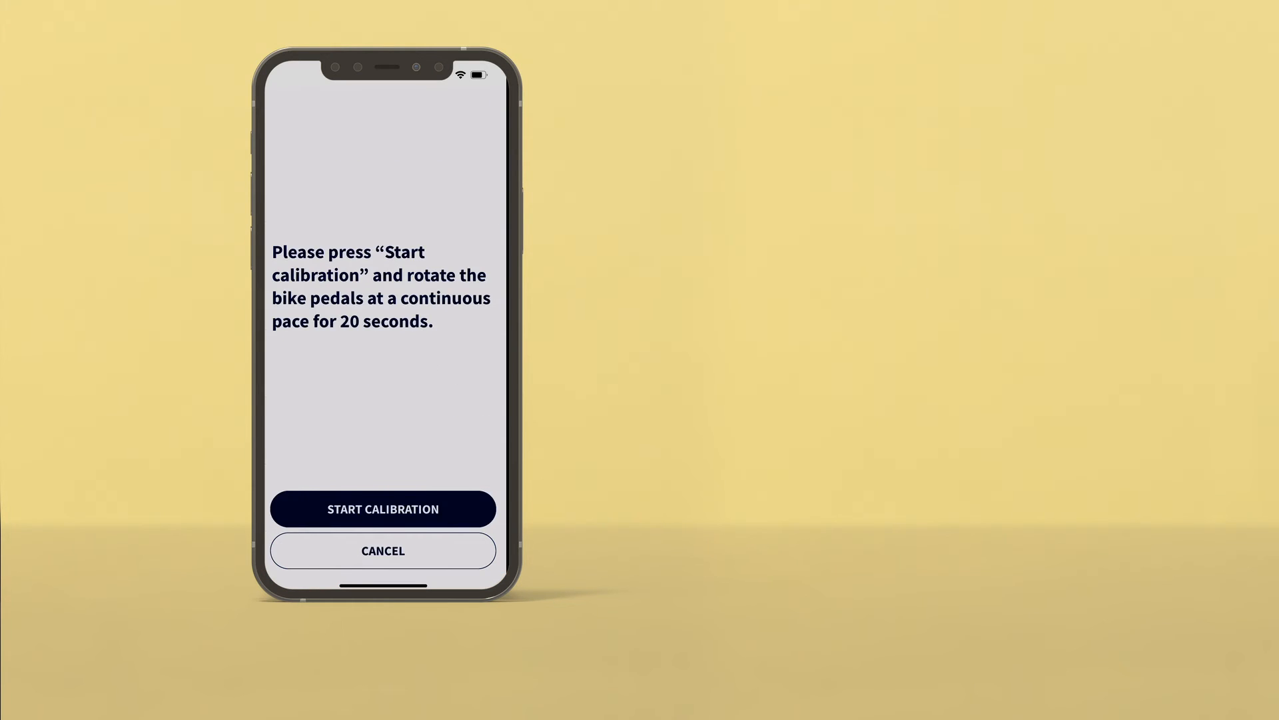